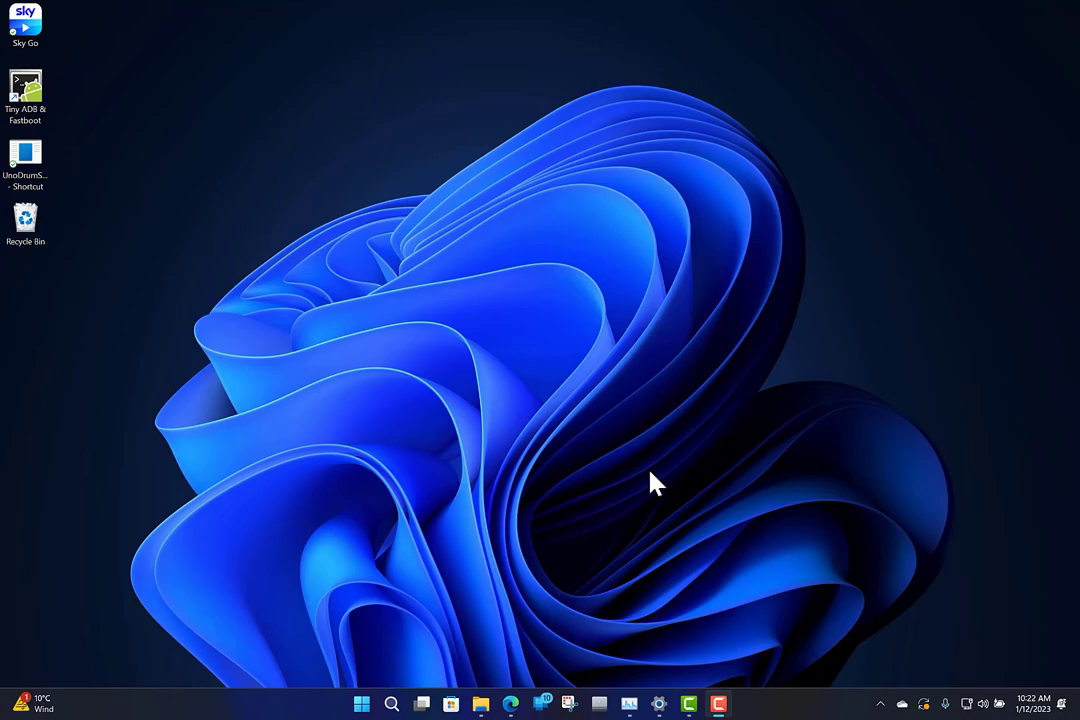
mouse_move(664, 590)
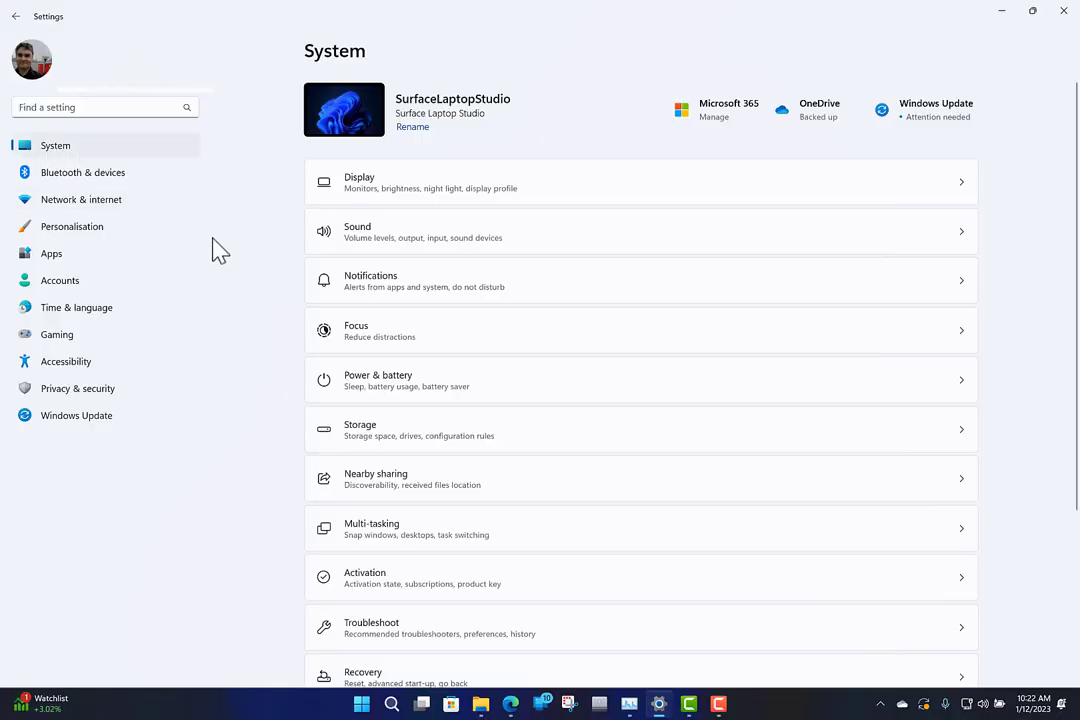
mouse_move(86, 264)
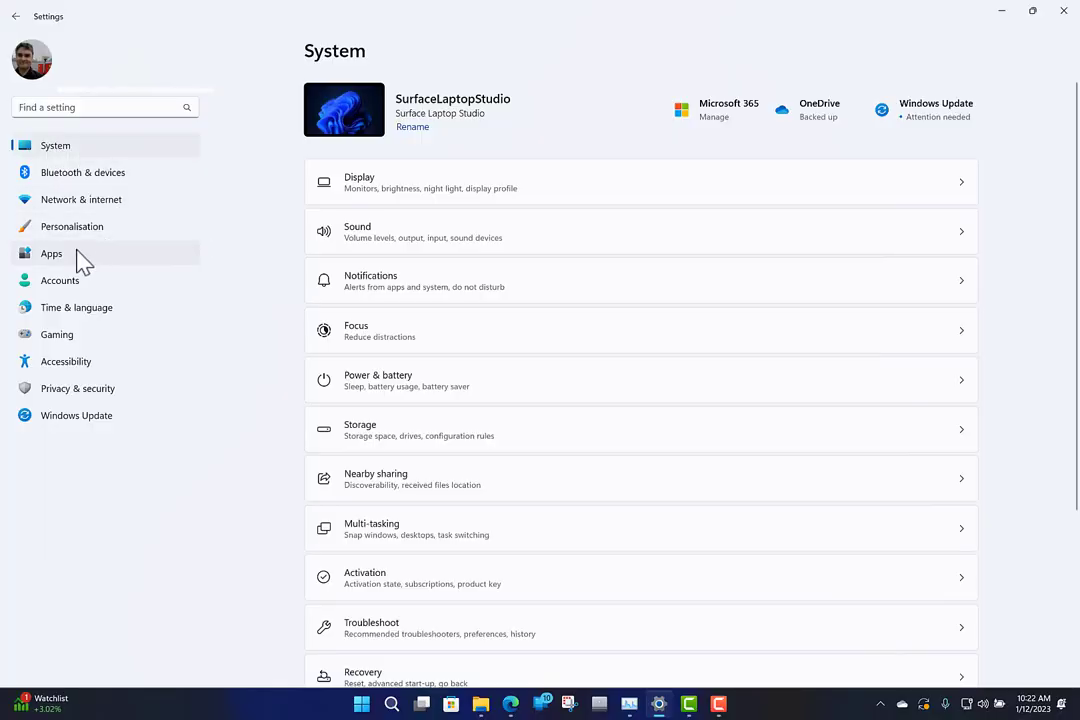
- Show the Installed apps list, 104 apps sorted by name starting with 9 Zip
click(52, 252)
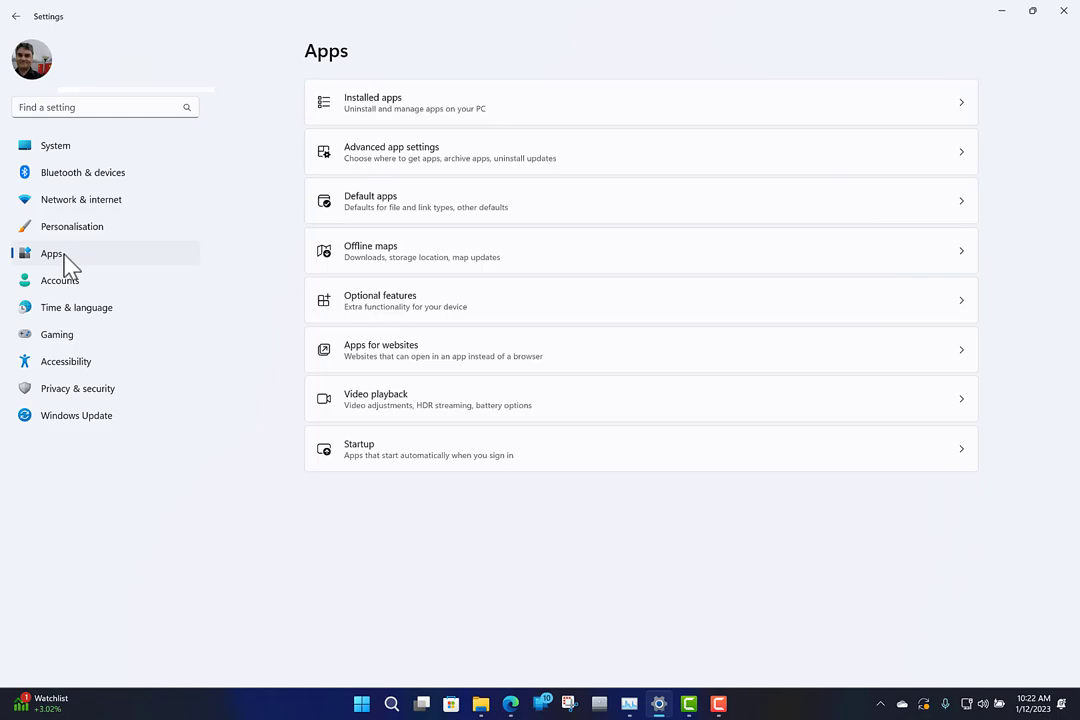
mouse_move(656, 110)
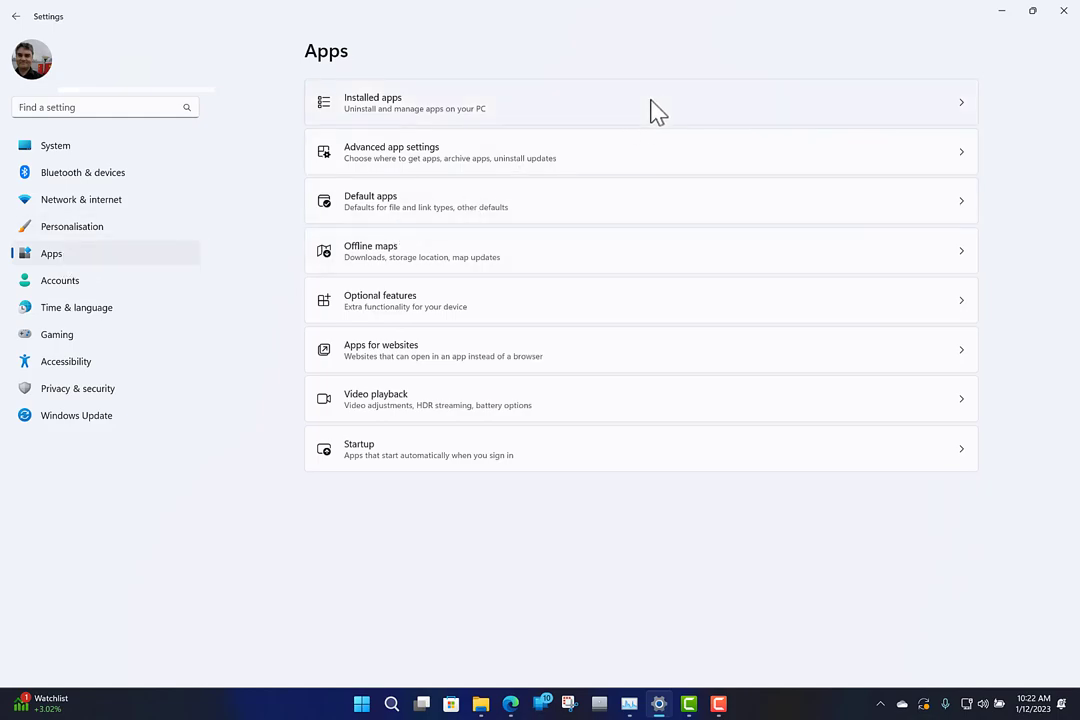
click(640, 102)
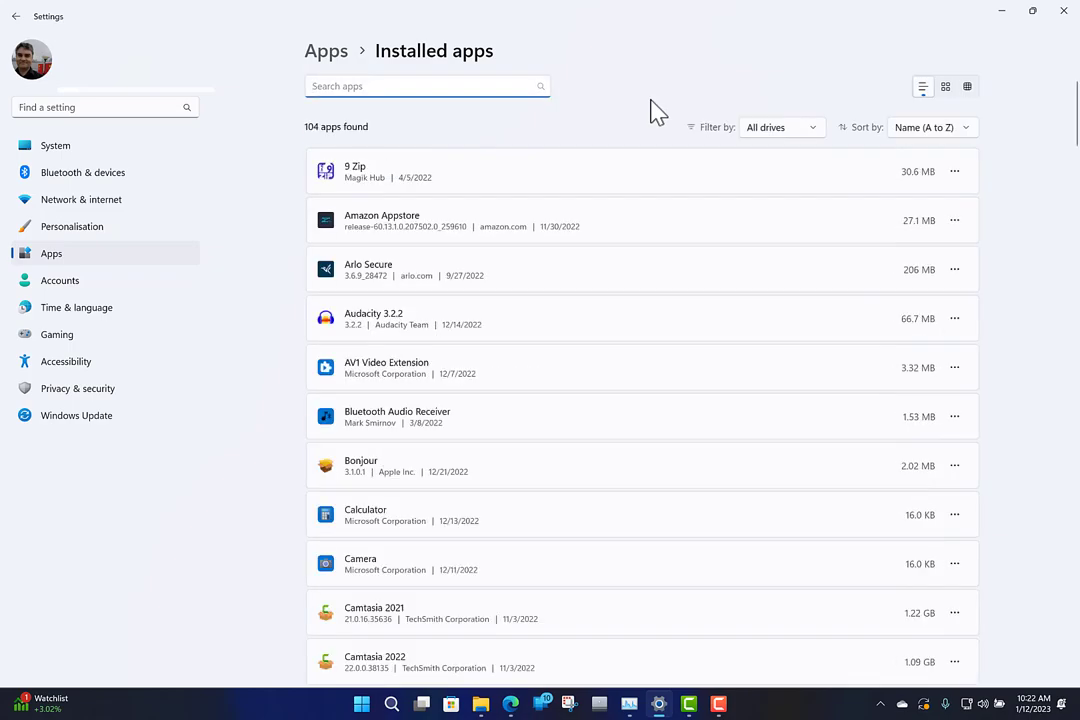
mouse_move(838, 144)
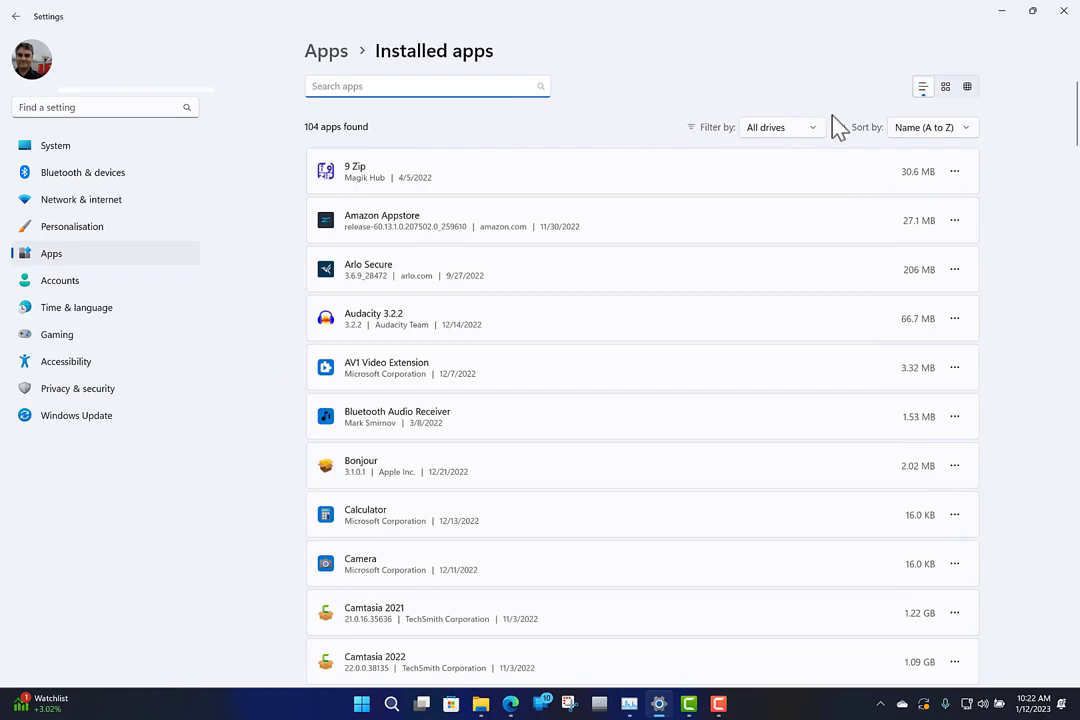
- Sort the installed apps by size, large to small, putting PowerDirector 17 Standard (4.80 GB) first
click(426, 86)
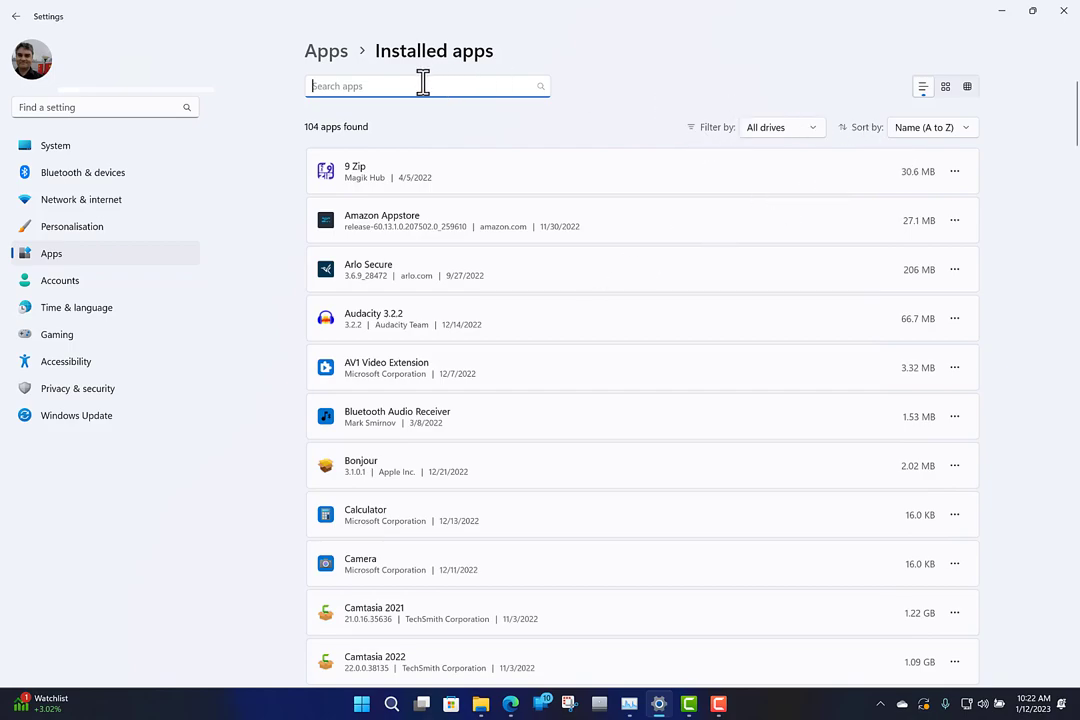
mouse_move(888, 148)
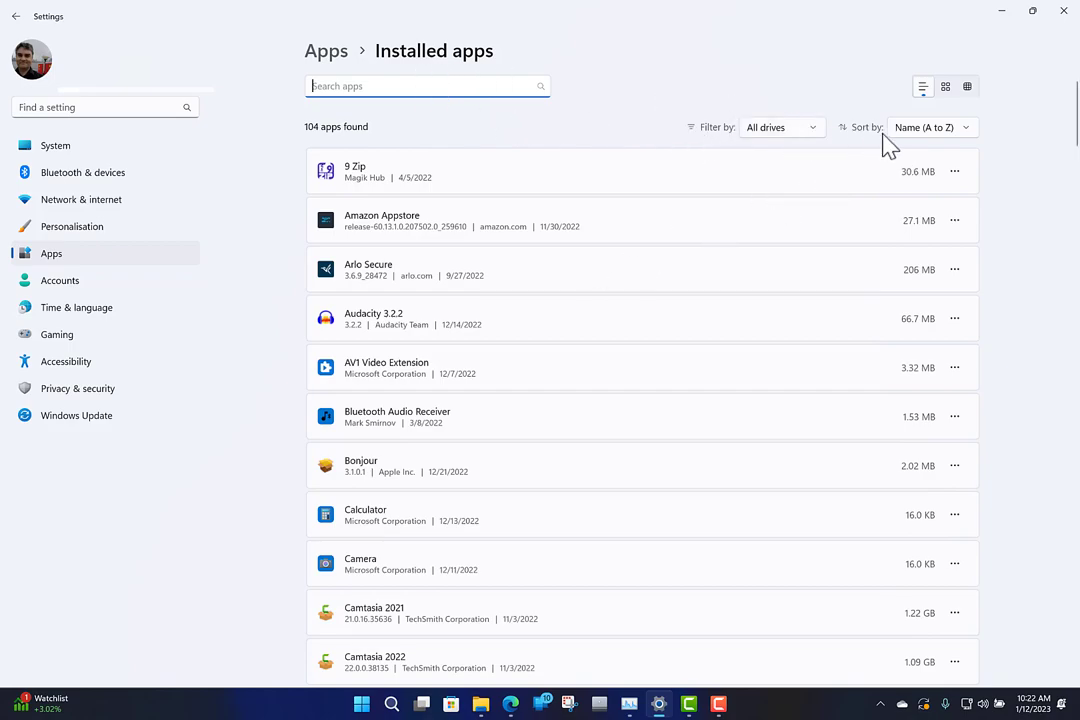
click(932, 128)
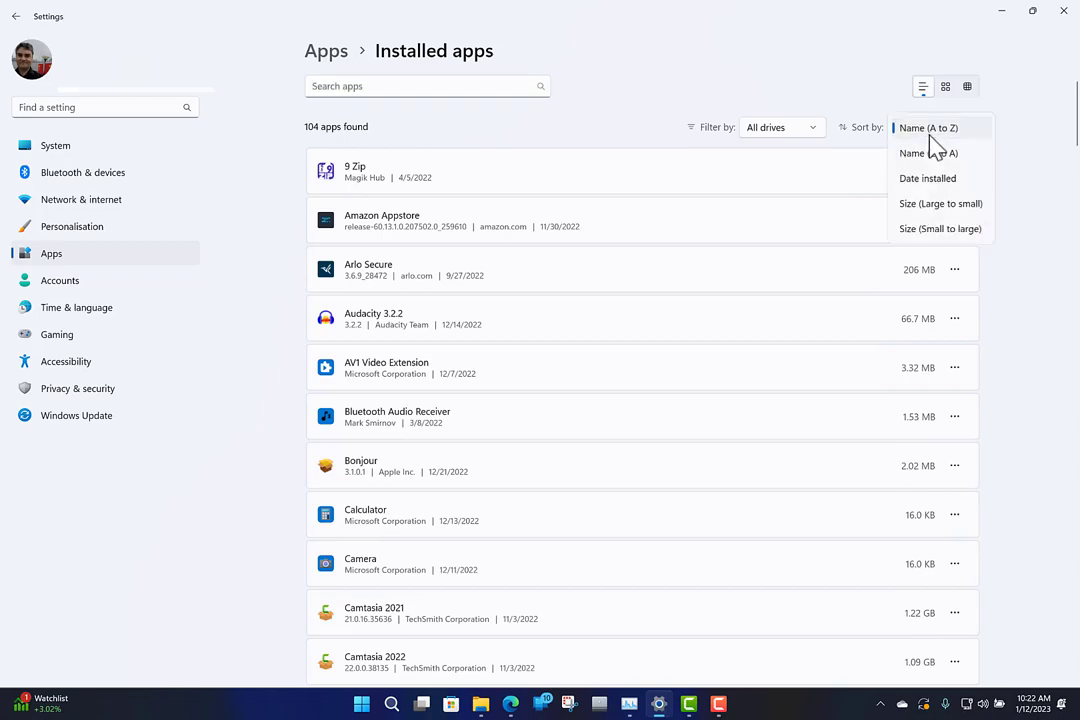
mouse_move(916, 210)
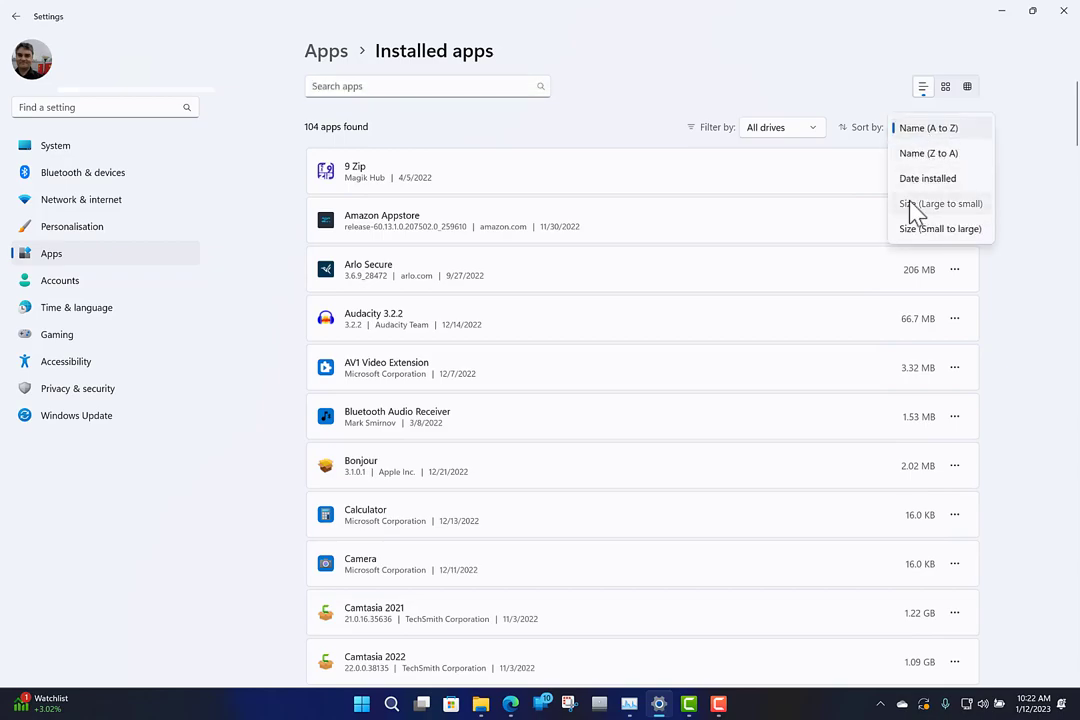
click(926, 204)
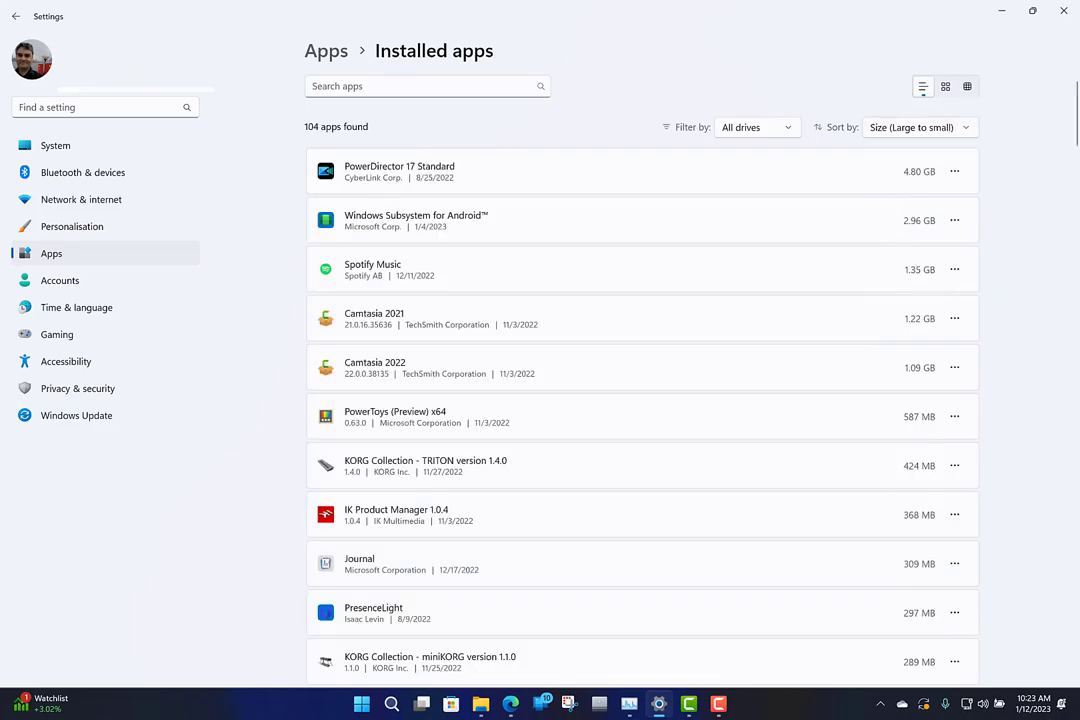
mouse_move(648, 368)
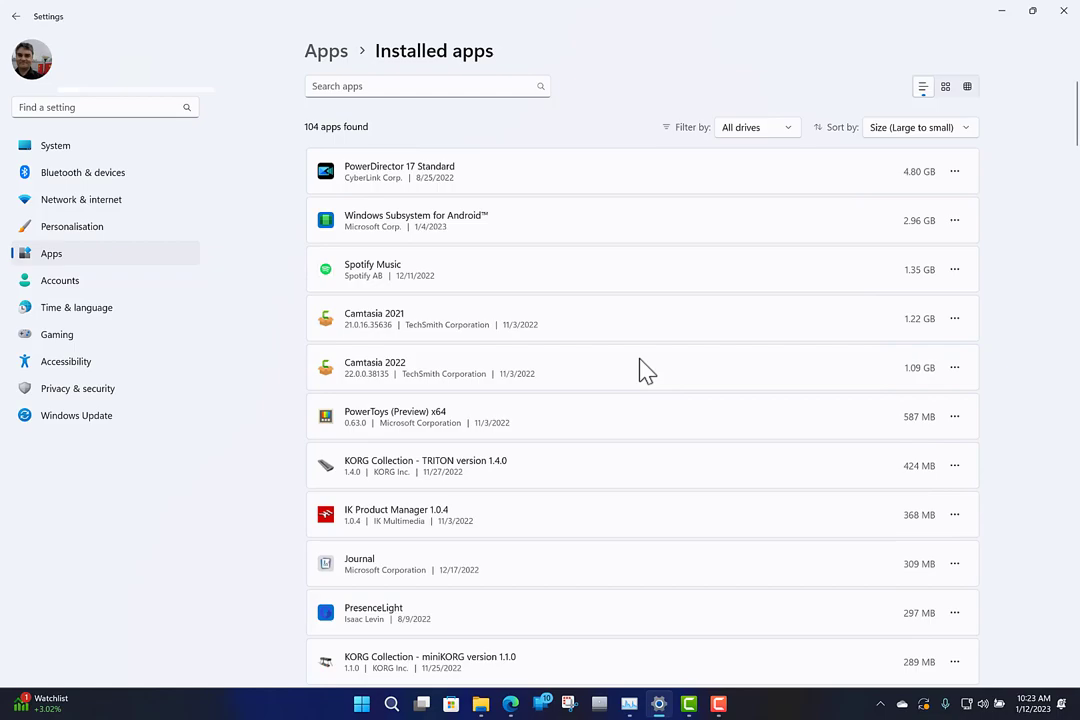
- Uninstall Windows 11 Installation Assistant (5.00 MB) from its actions menu in the list
scroll(down, 3)
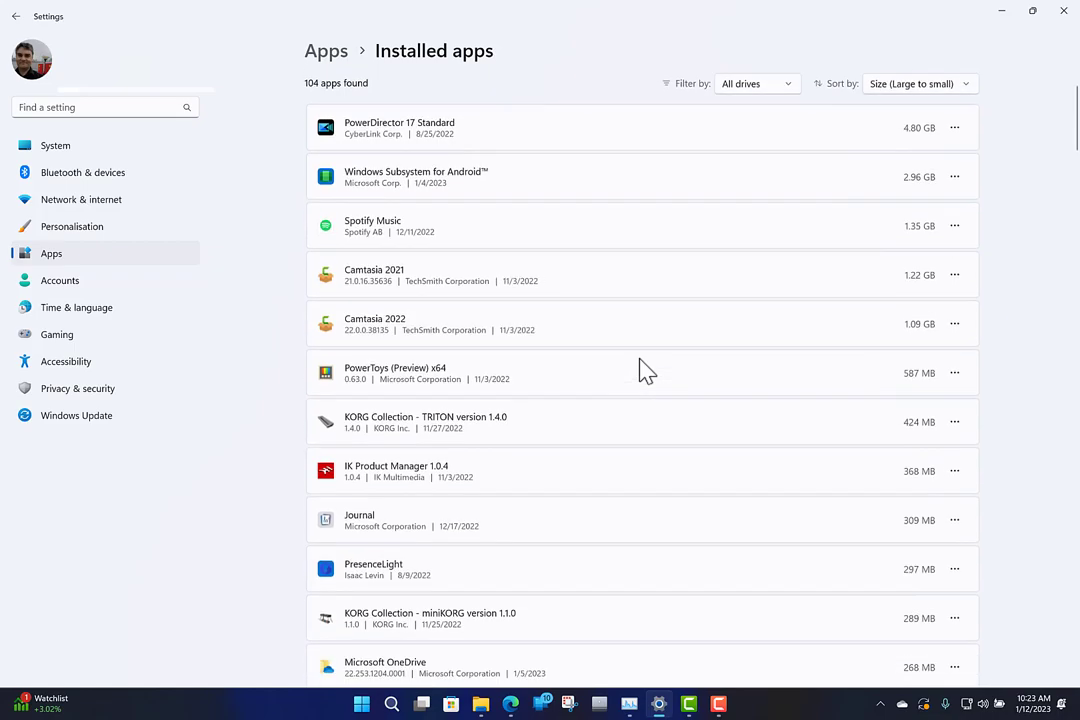
scroll(down, 3)
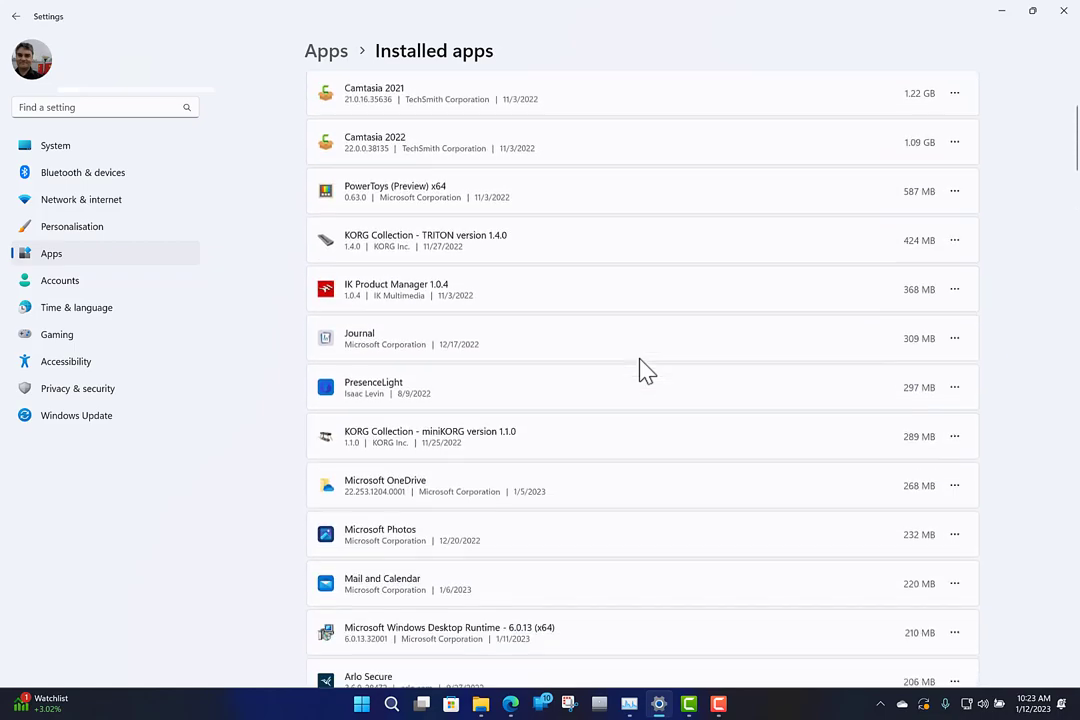
scroll(down, 3)
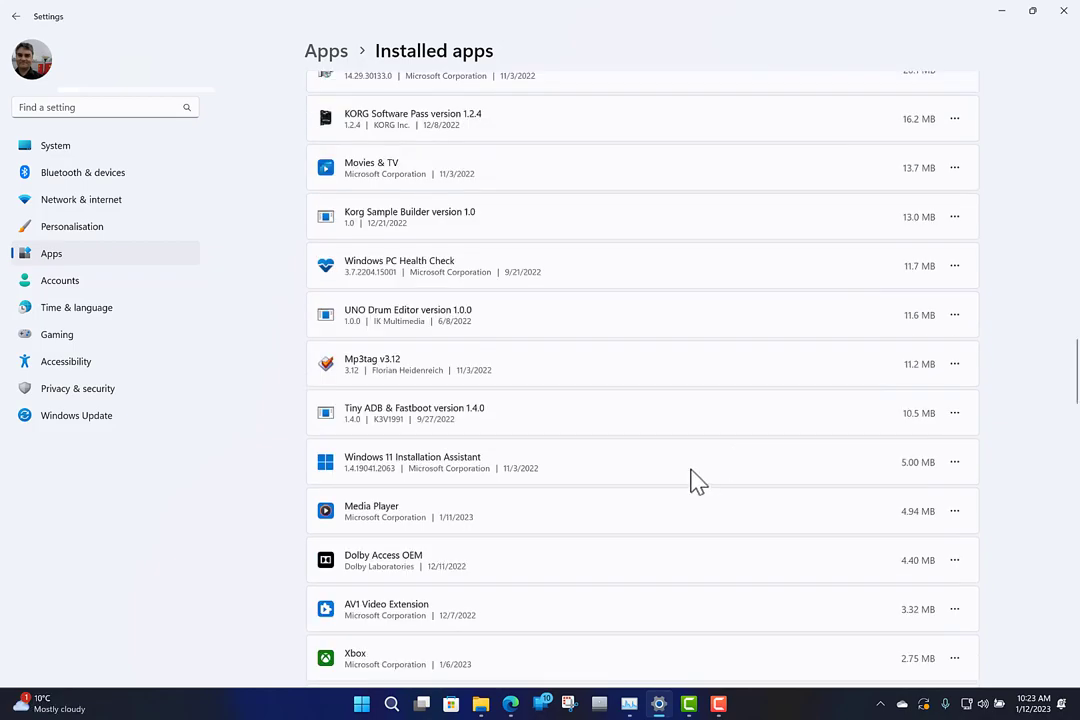
mouse_move(920, 478)
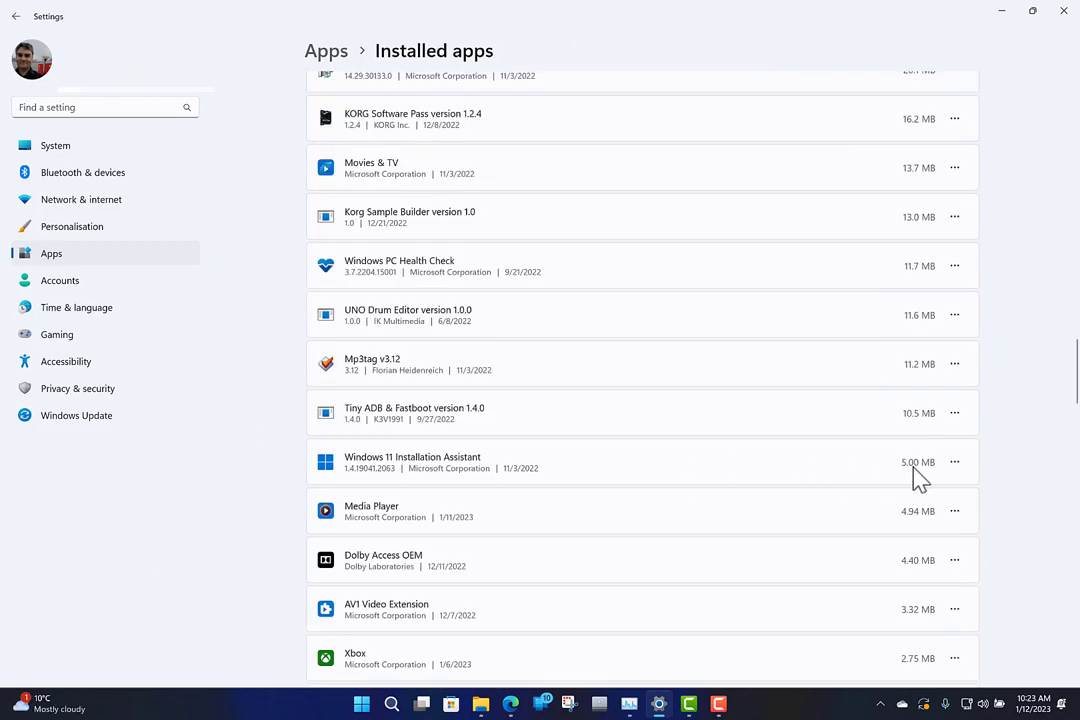
click(956, 462)
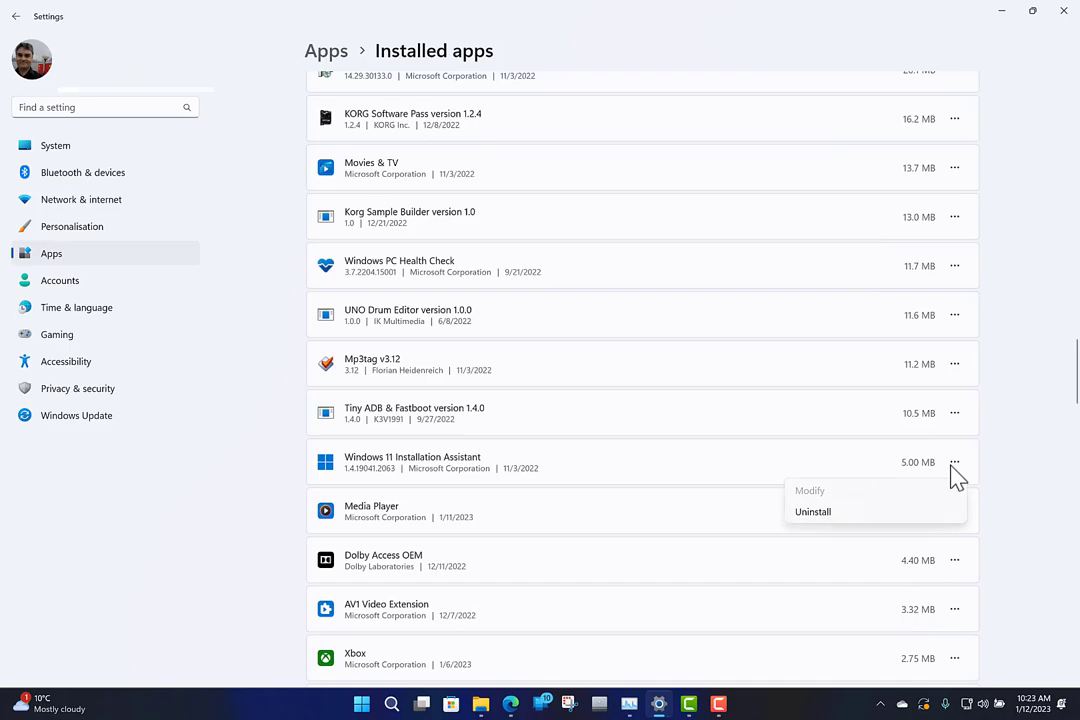
click(812, 512)
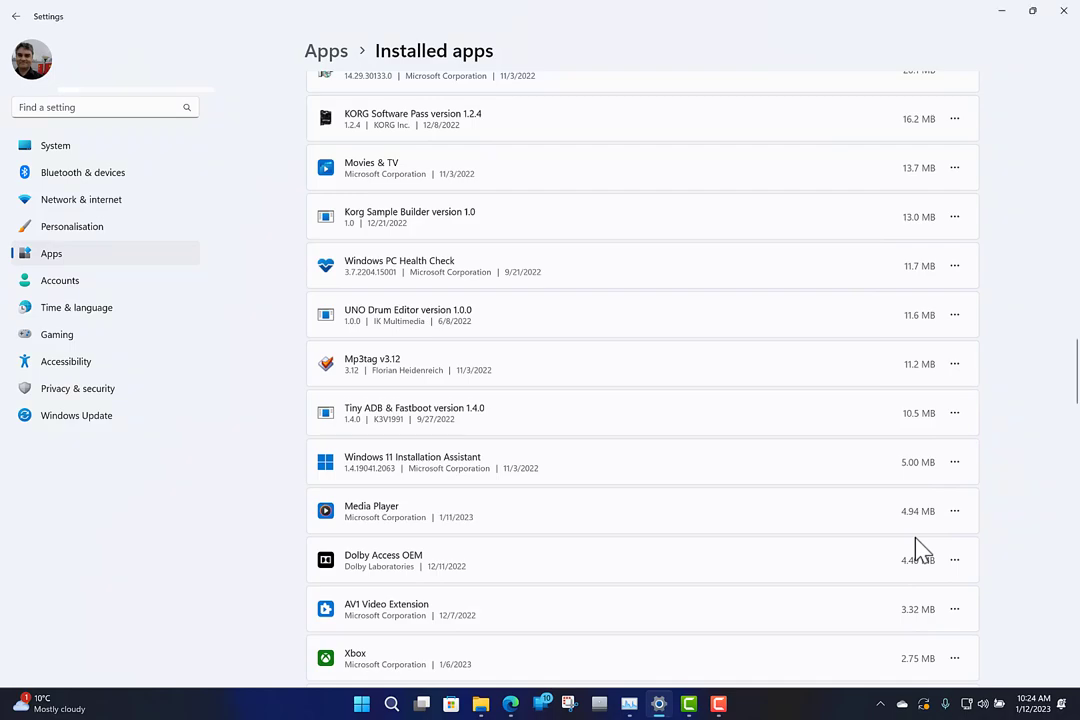
- Scroll the list to confirm Windows 11 Installation Assistant is gone, now 103 apps found
scroll(down, 3)
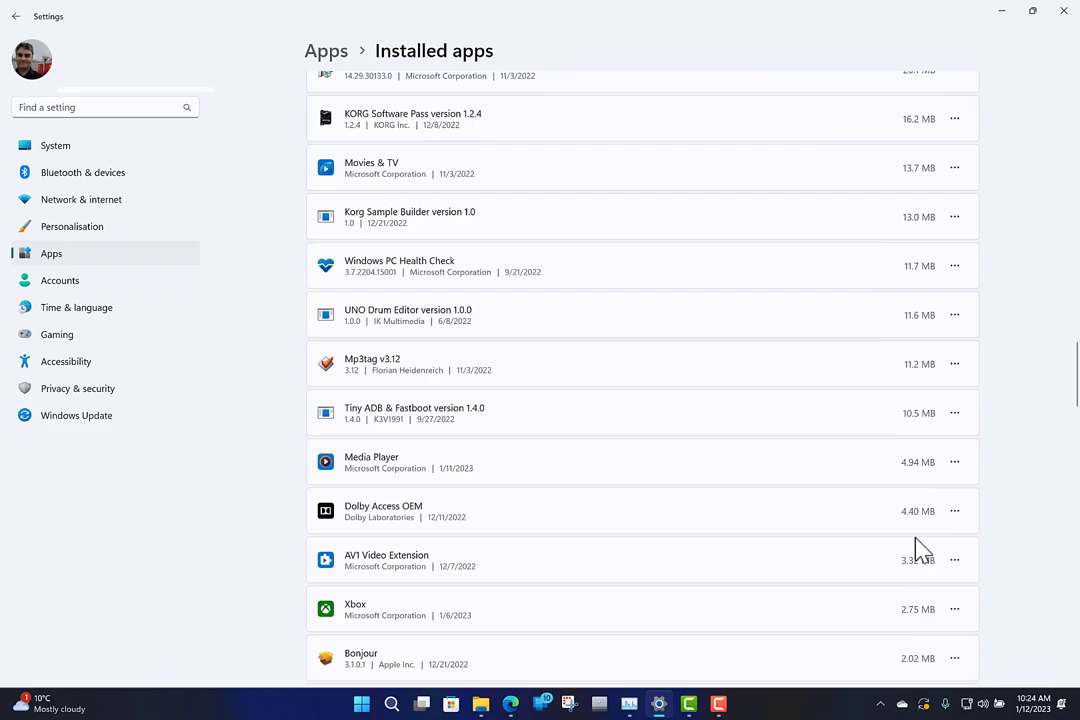
scroll(down, 3)
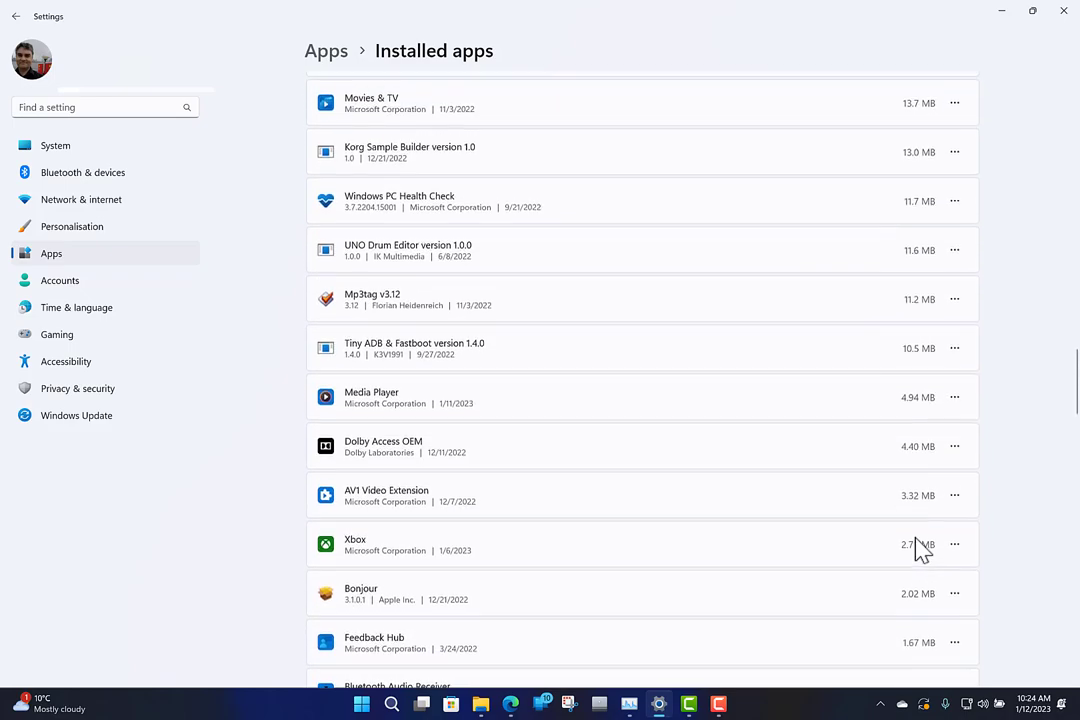
mouse_move(696, 244)
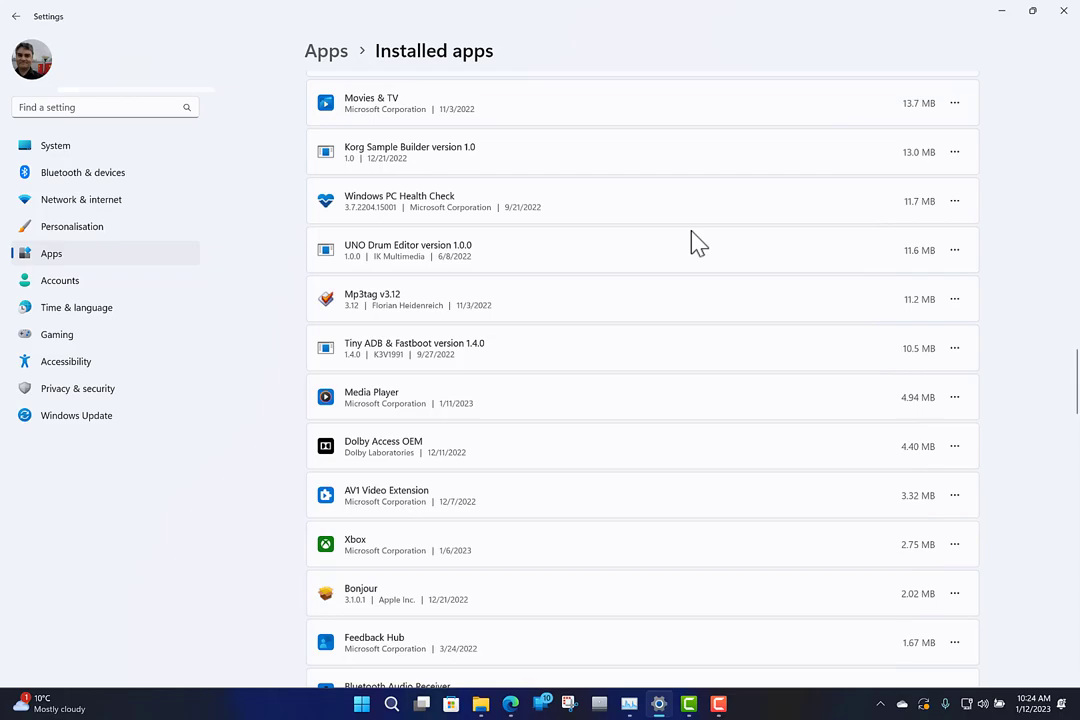
mouse_move(960, 216)
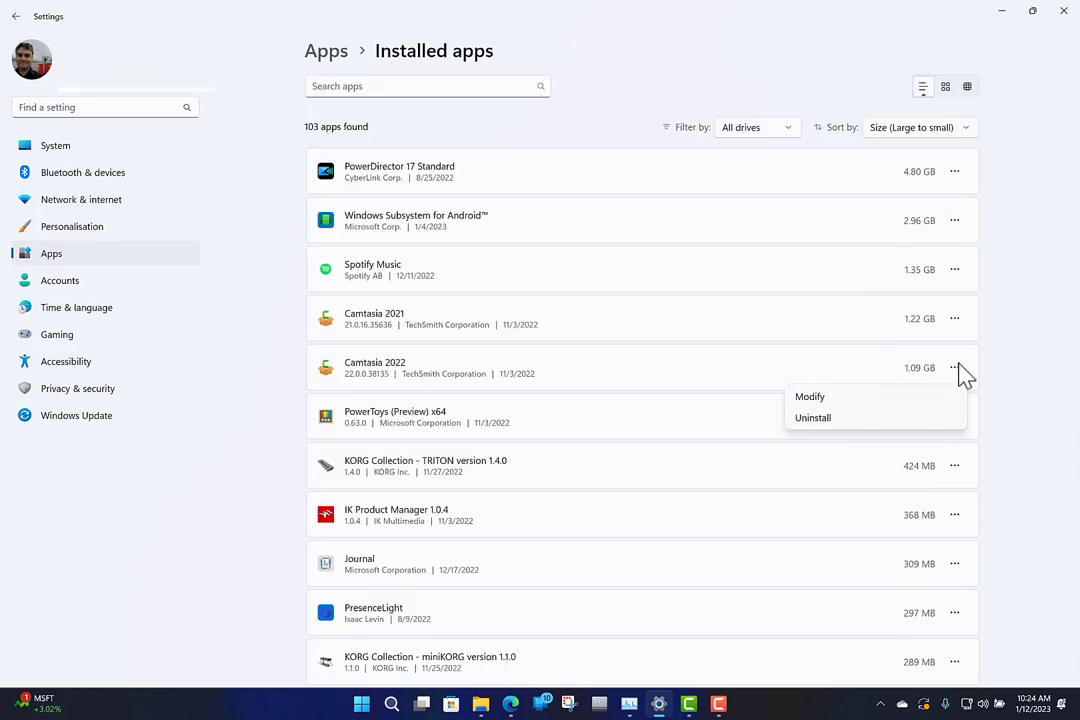
mouse_move(832, 410)
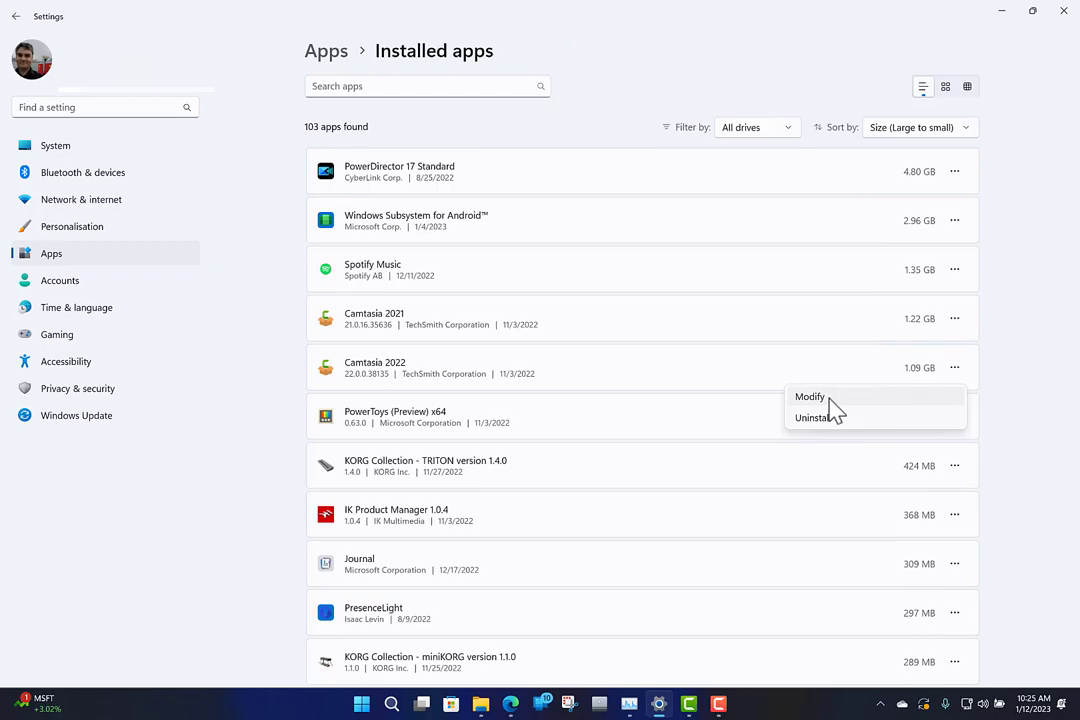